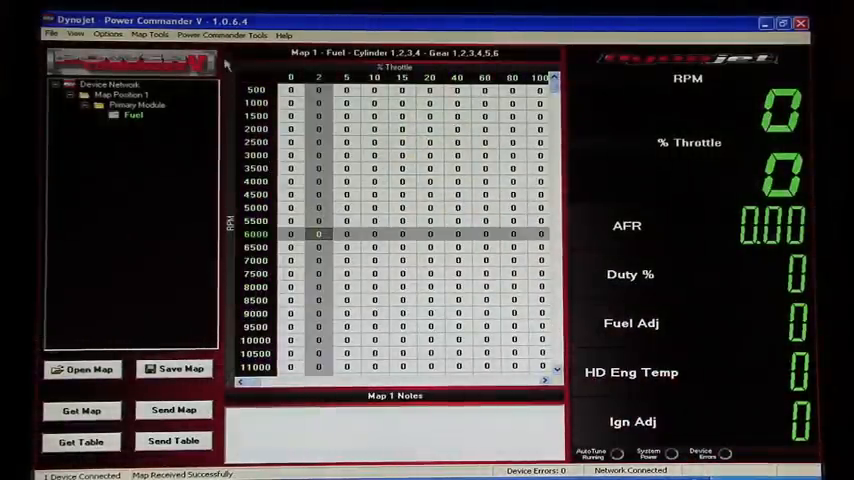
# Step: Reach Feature Enables and Input Selections via Power Commander Tools and switch Auto Tune on
pyautogui.click(222, 35)
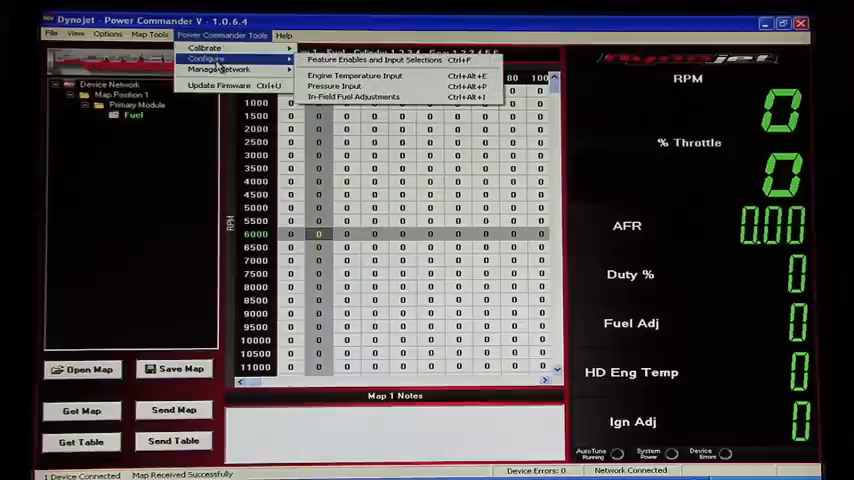
pyautogui.click(372, 60)
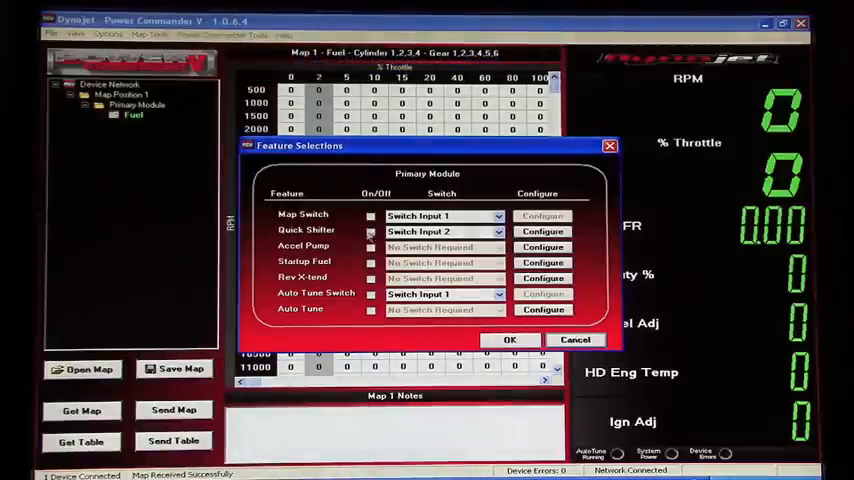
pyautogui.click(371, 309)
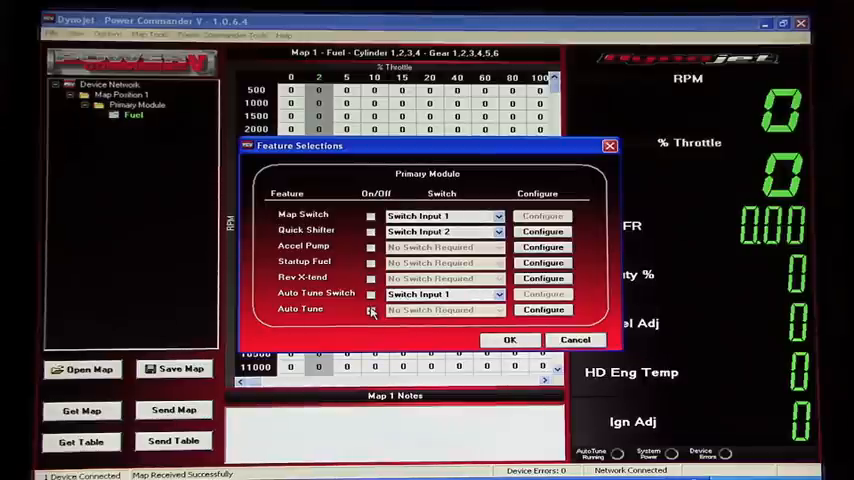
pyautogui.click(543, 309)
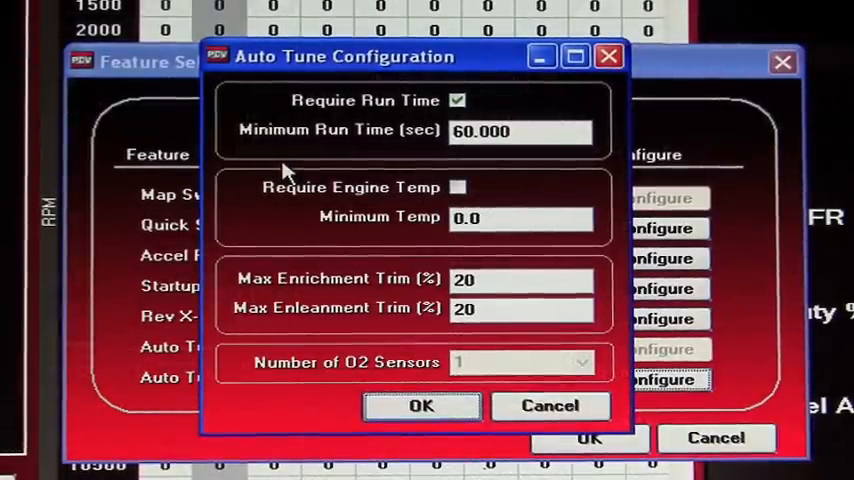
pyautogui.moveTo(380, 110)
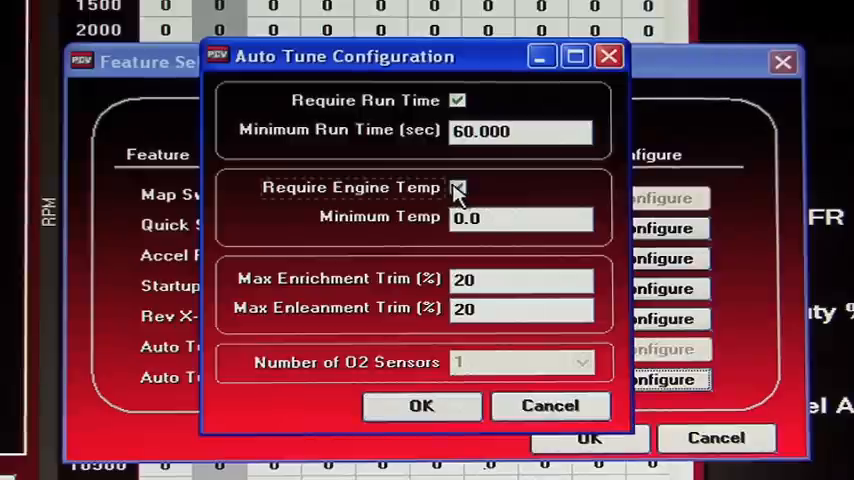
# Step: Set minimum temp 100.00 with the engine-temp requirement unticked and max enrichment trim 8%
pyautogui.click(458, 188)
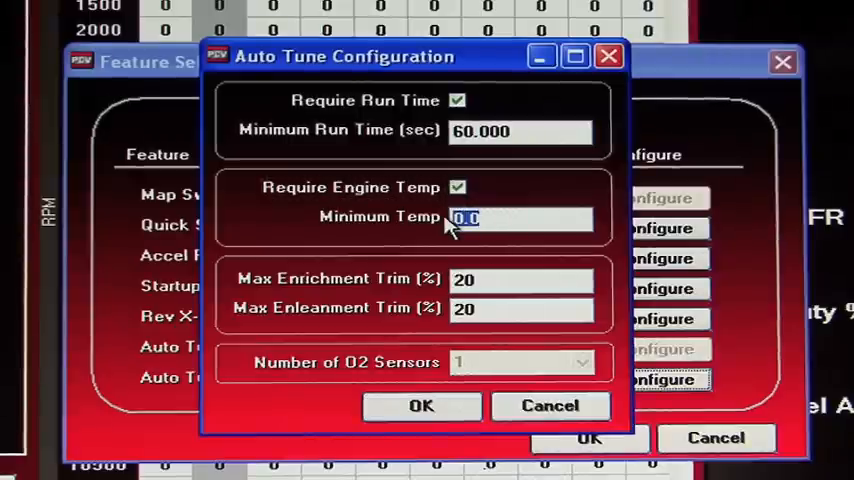
pyautogui.write('100')
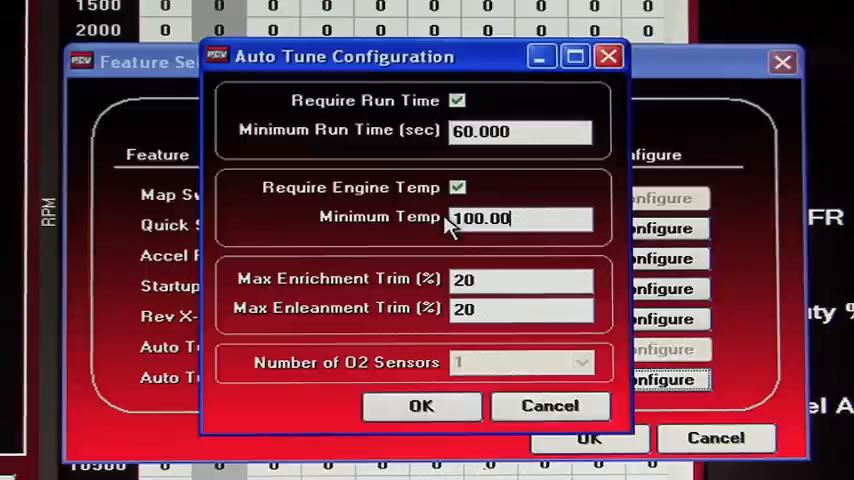
pyautogui.click(458, 188)
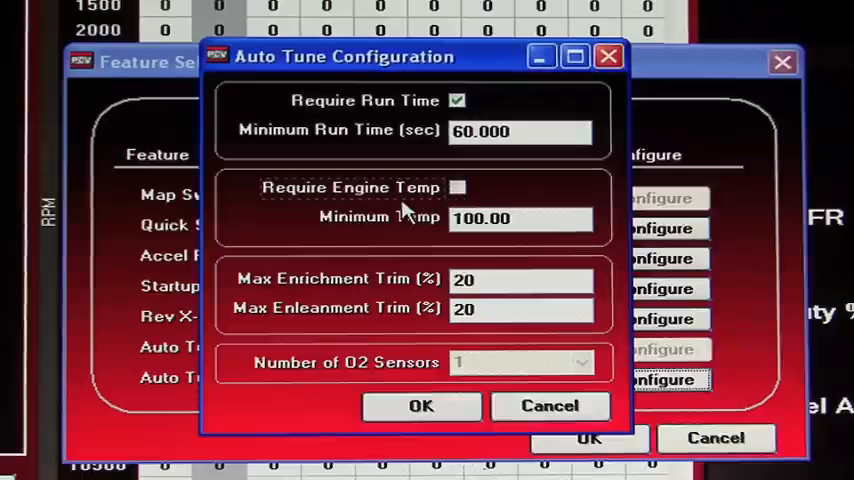
pyautogui.moveTo(425, 245)
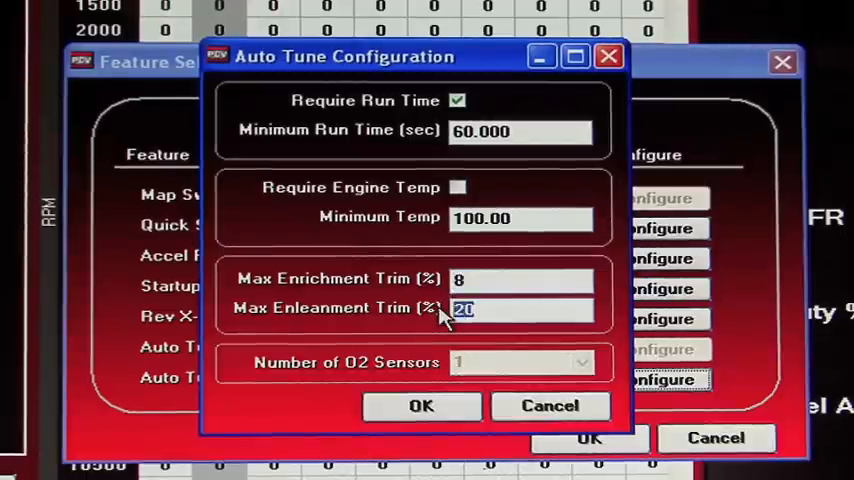
pyautogui.write('8')
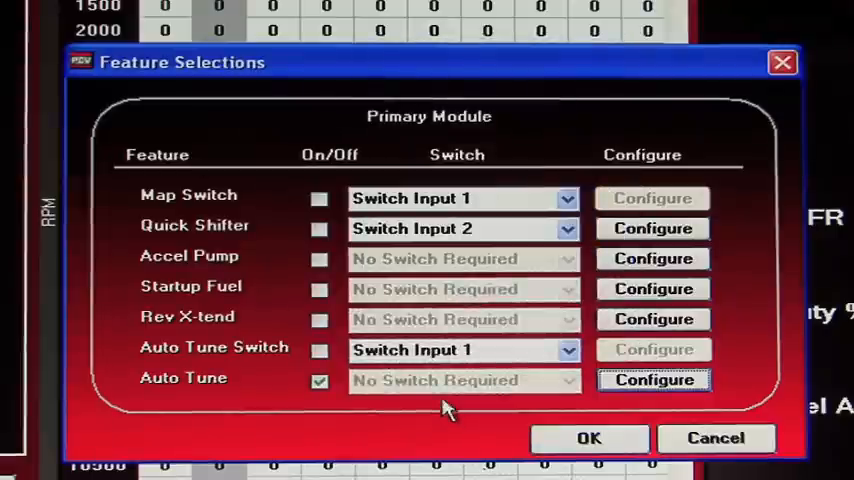
# Step: Confirm the Auto Tune configuration and keep the Auto Tune On/Off box ticked
pyautogui.click(319, 381)
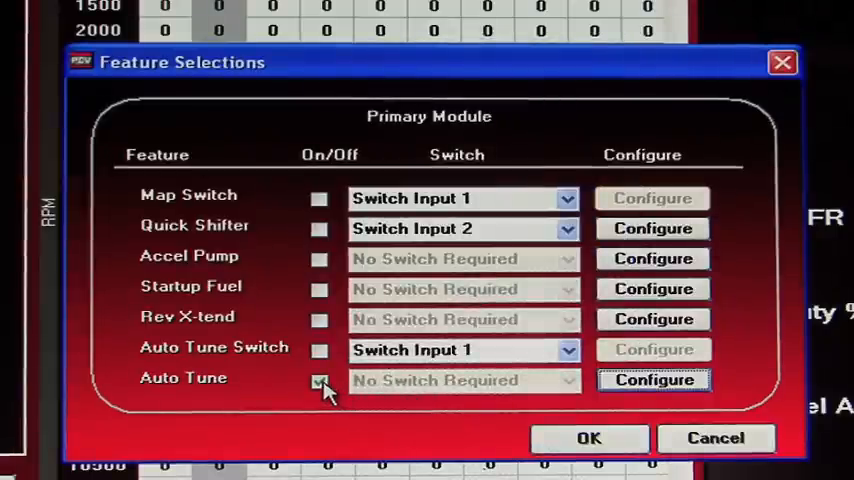
pyautogui.click(319, 380)
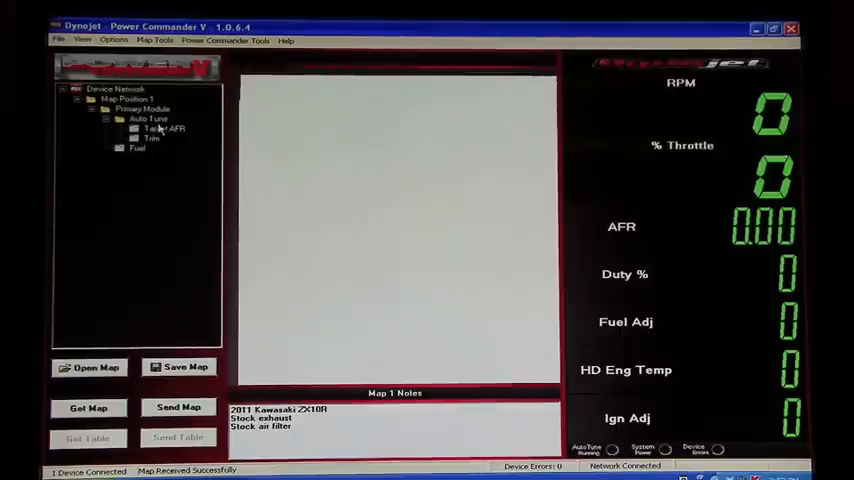
# Step: Edit the Target AFR table to 13.2 with zeros at low throttle and idle, and send the map
pyautogui.click(168, 128)
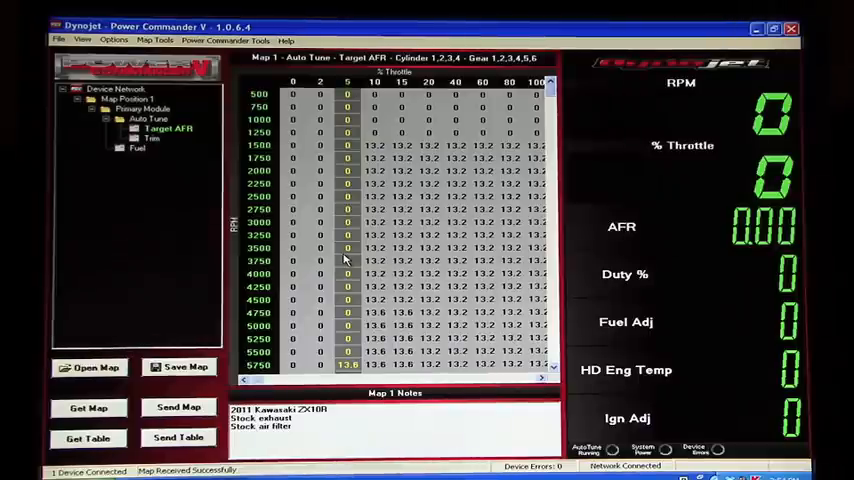
pyautogui.moveTo(462, 280)
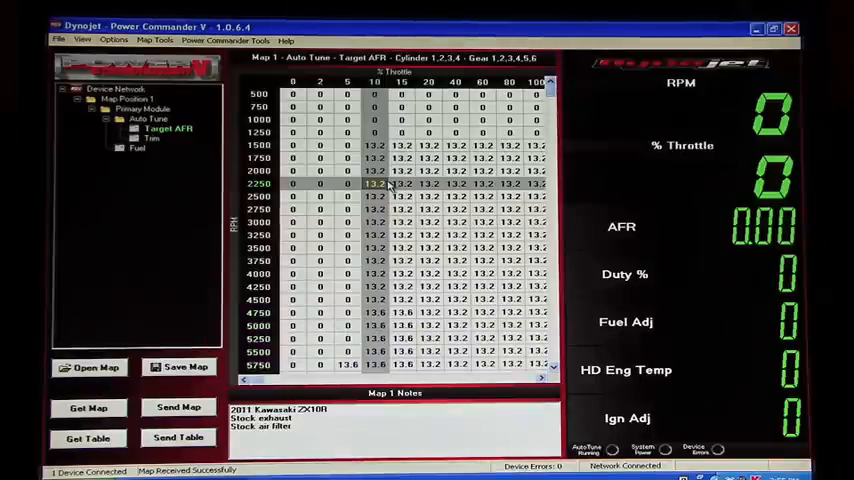
pyautogui.click(293, 119)
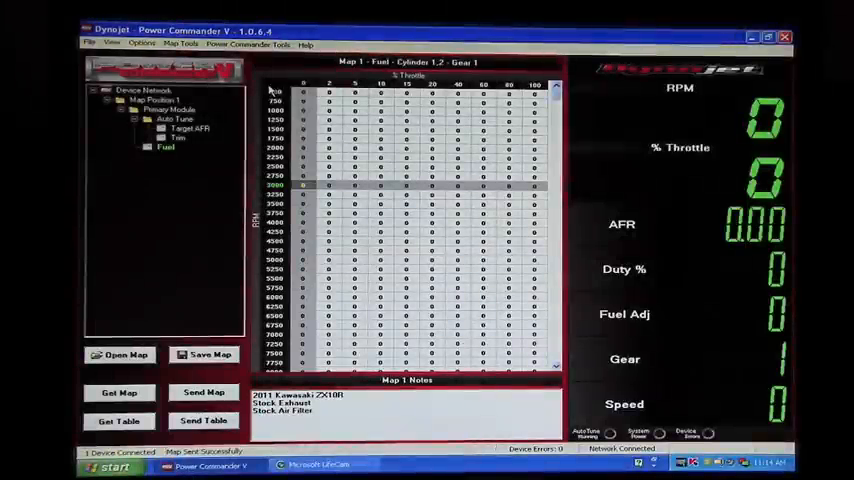
pyautogui.moveTo(227, 123)
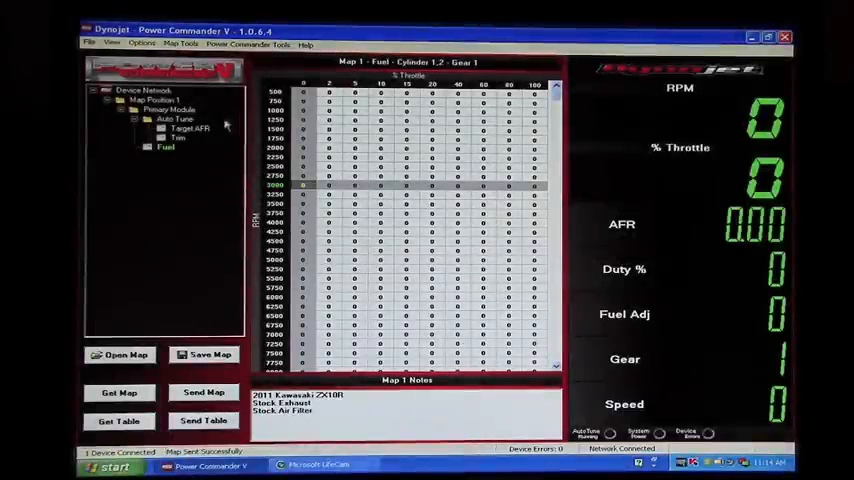
pyautogui.moveTo(167, 315)
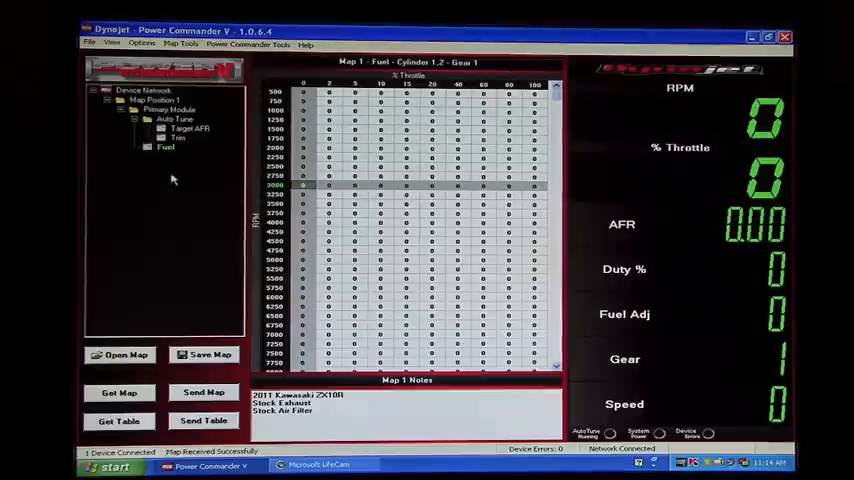
# Step: Show the Auto Tune Trim table with learned trims between 2250 and 3750 RPM
pyautogui.click(179, 138)
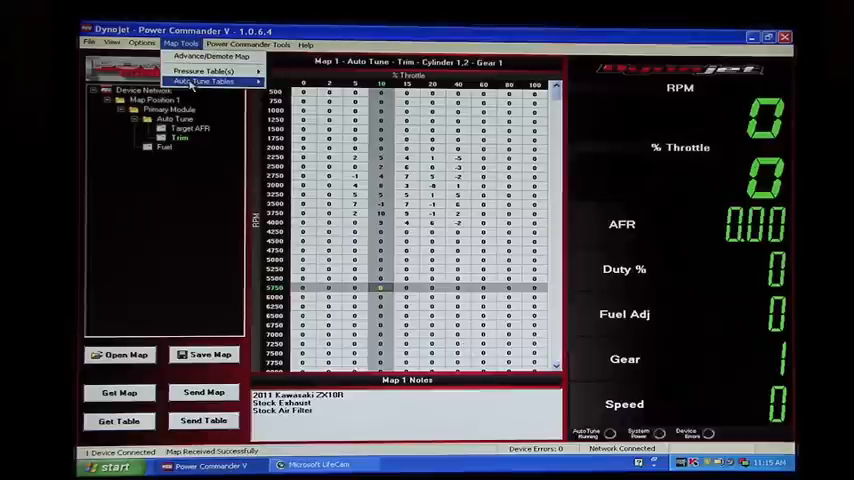
# Step: Accept All Trims from Map Tools > Auto Tune Tables into the fuel map, confirming Yes
pyautogui.click(205, 81)
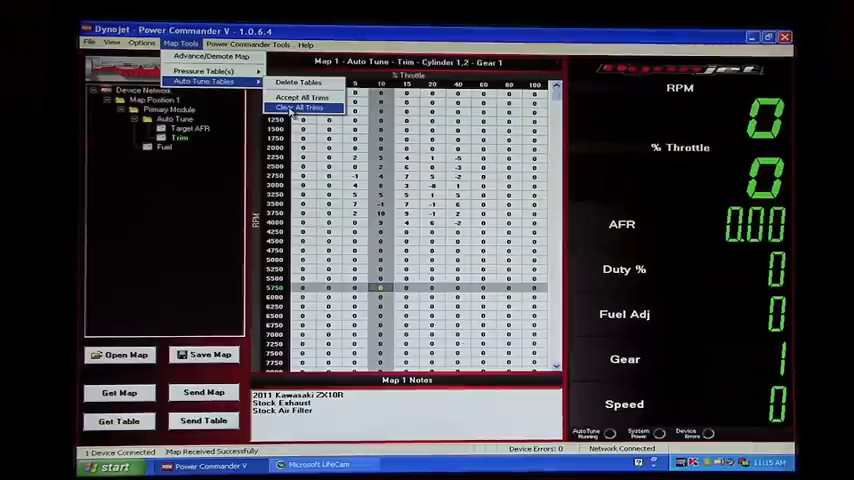
pyautogui.click(301, 107)
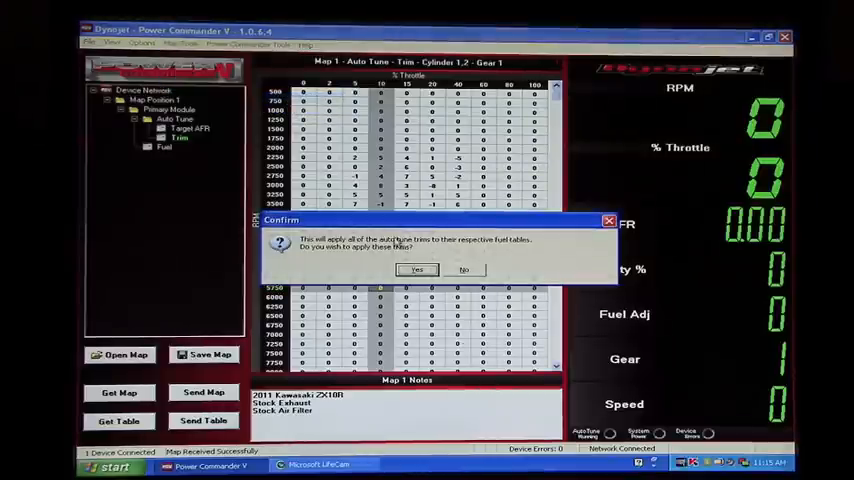
pyautogui.click(417, 270)
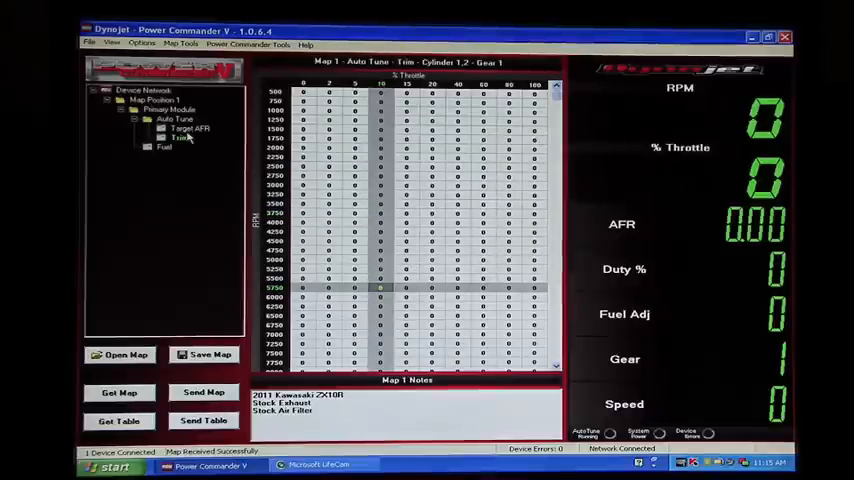
# Step: Review the updated Fuel table and the now all-zero Trim table
pyautogui.click(165, 147)
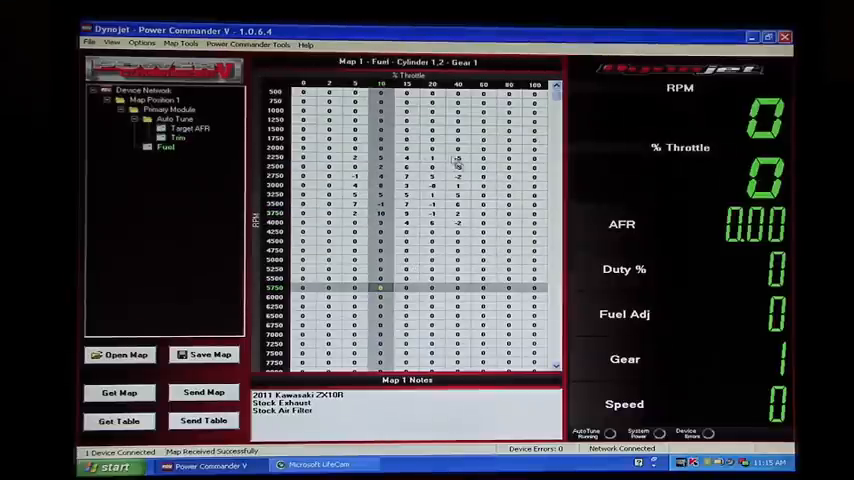
pyautogui.click(204, 391)
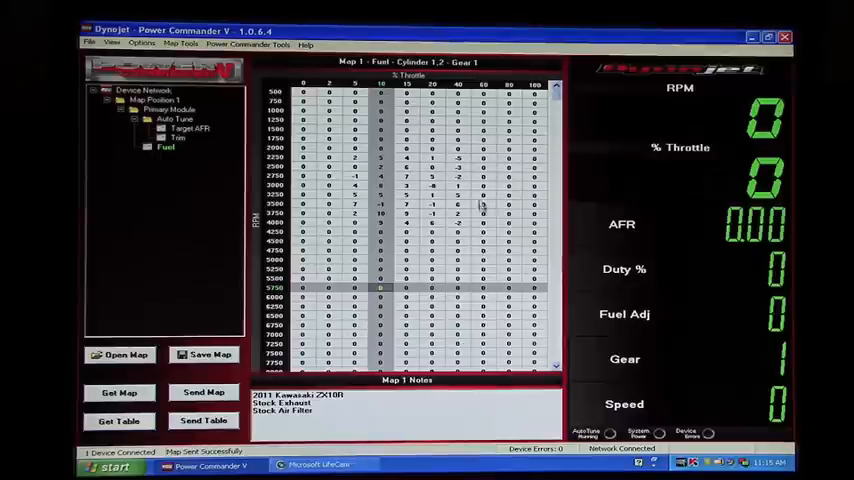
pyautogui.click(180, 137)
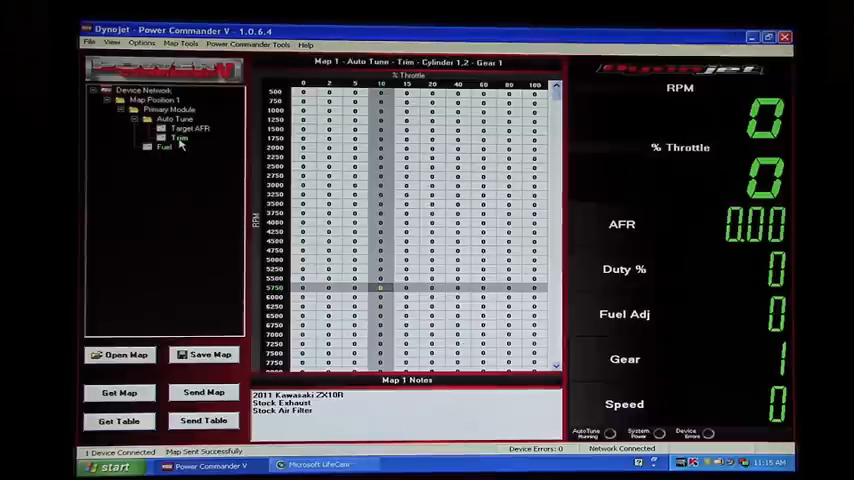